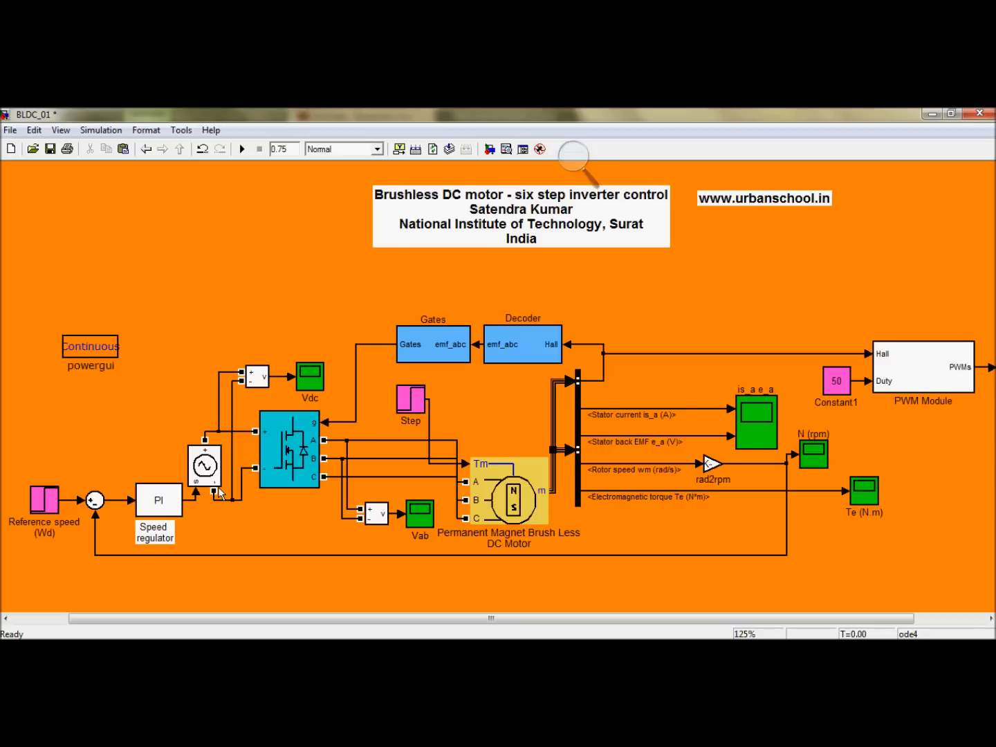
{"action": "mouse_move", "coordinate": [53, 302]}
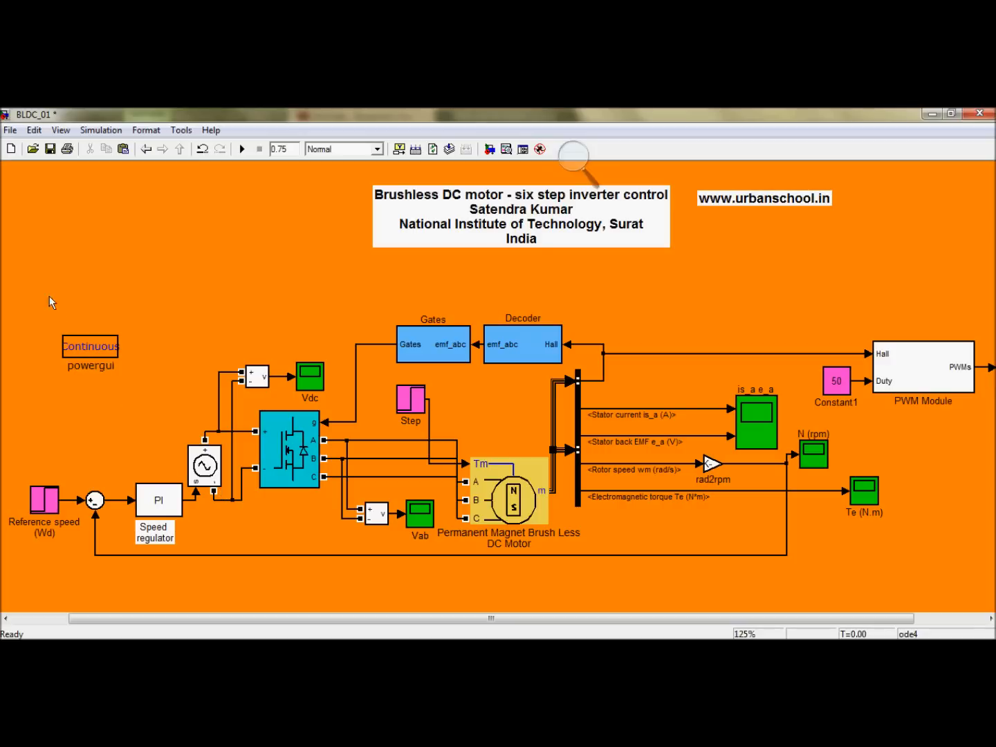
Enter 11 as the Integral gain in the PI Speed regulator block parameters and confirm
{"action": "left_click_drag", "start_coordinate": [53, 302], "coordinate": [339, 580]}
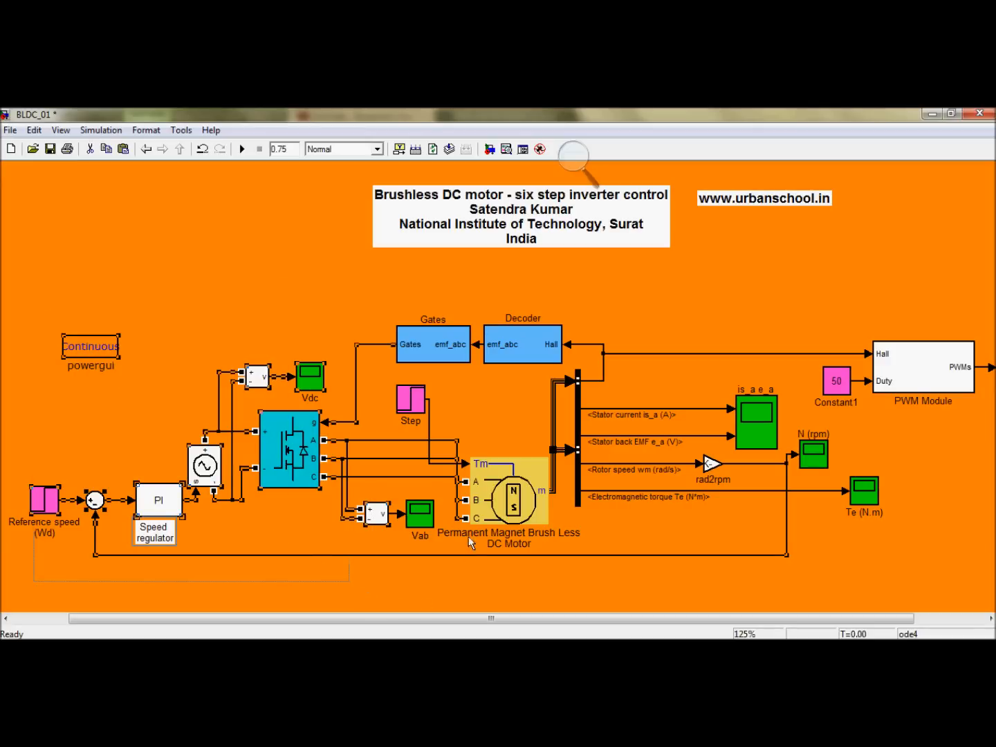
{"action": "mouse_move", "coordinate": [789, 515]}
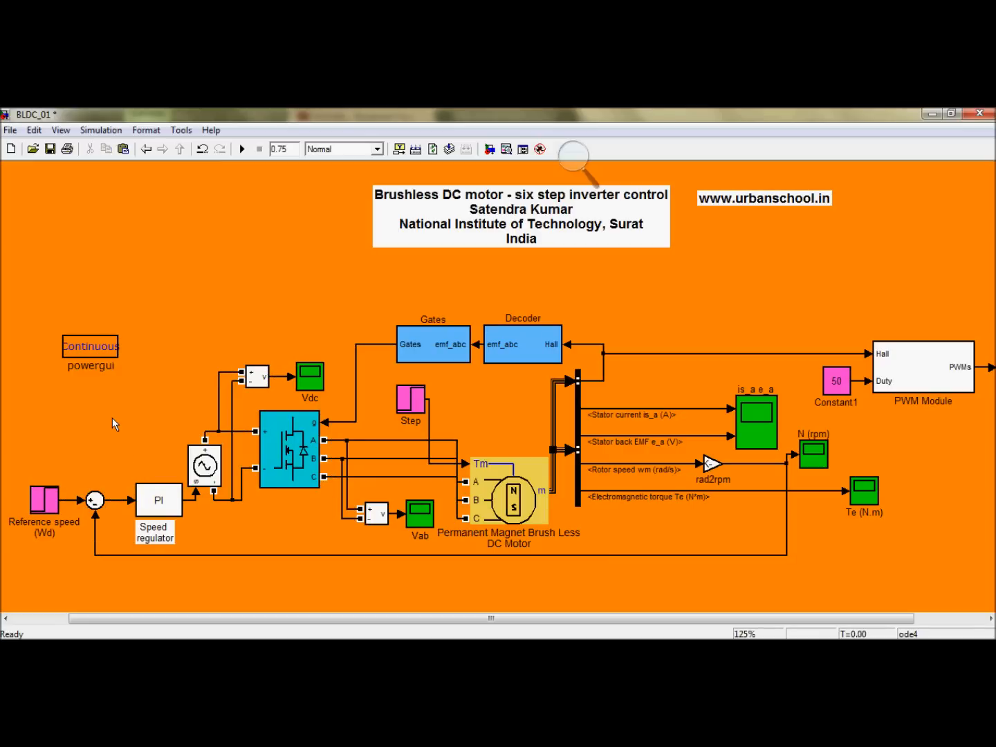
{"action": "mouse_move", "coordinate": [105, 289]}
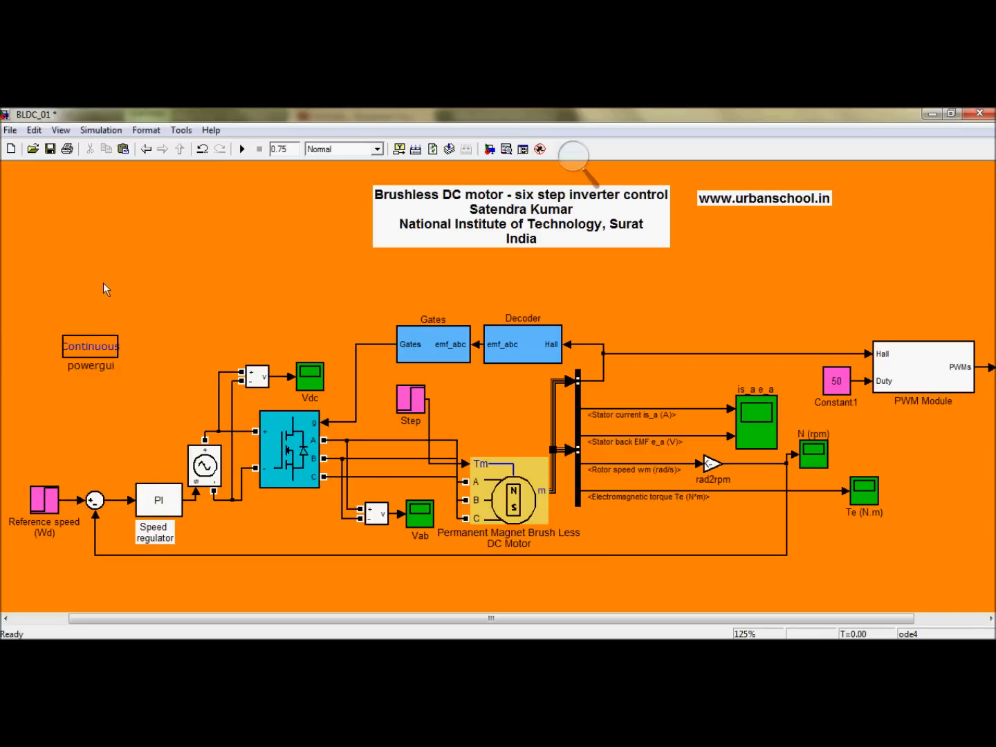
{"action": "mouse_move", "coordinate": [38, 499]}
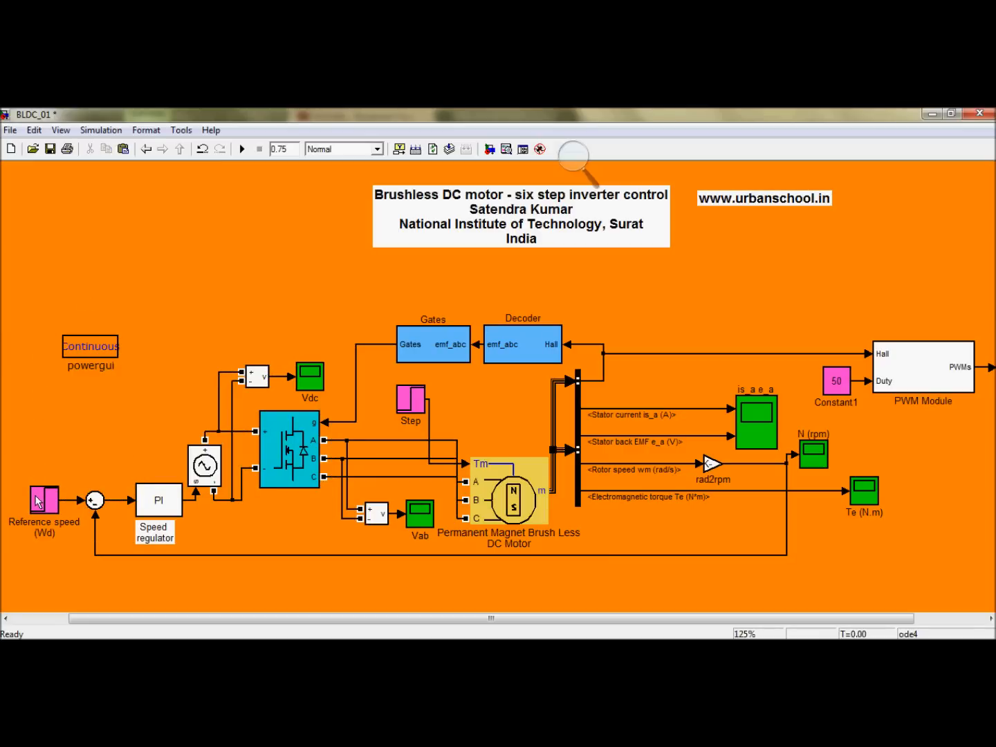
{"action": "mouse_move", "coordinate": [97, 520]}
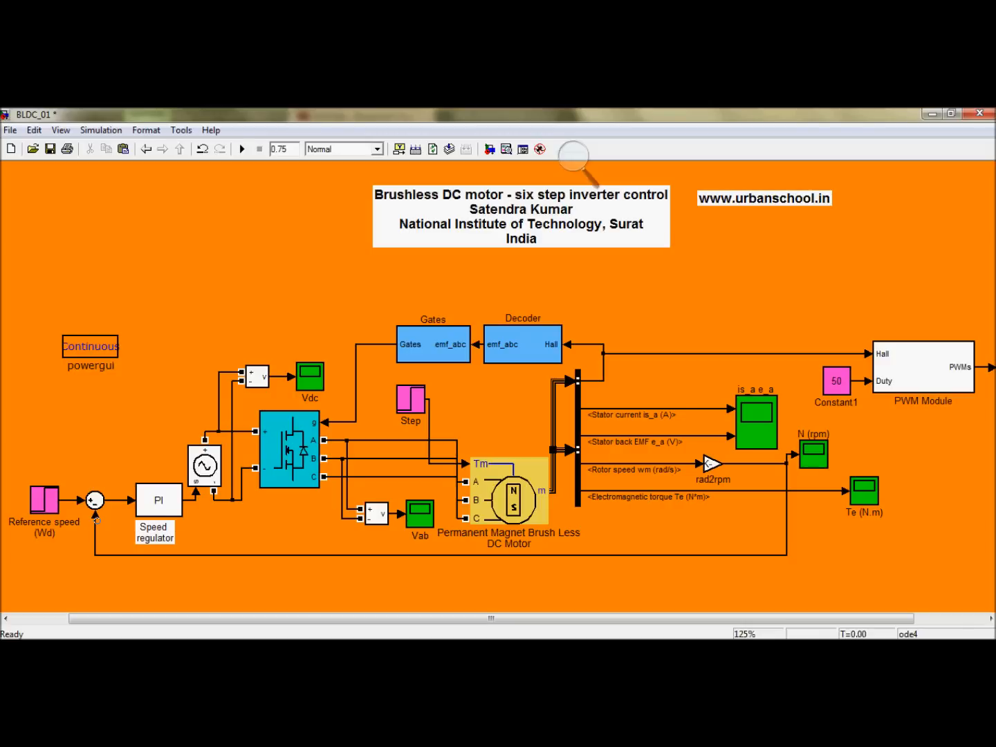
{"action": "mouse_move", "coordinate": [57, 522]}
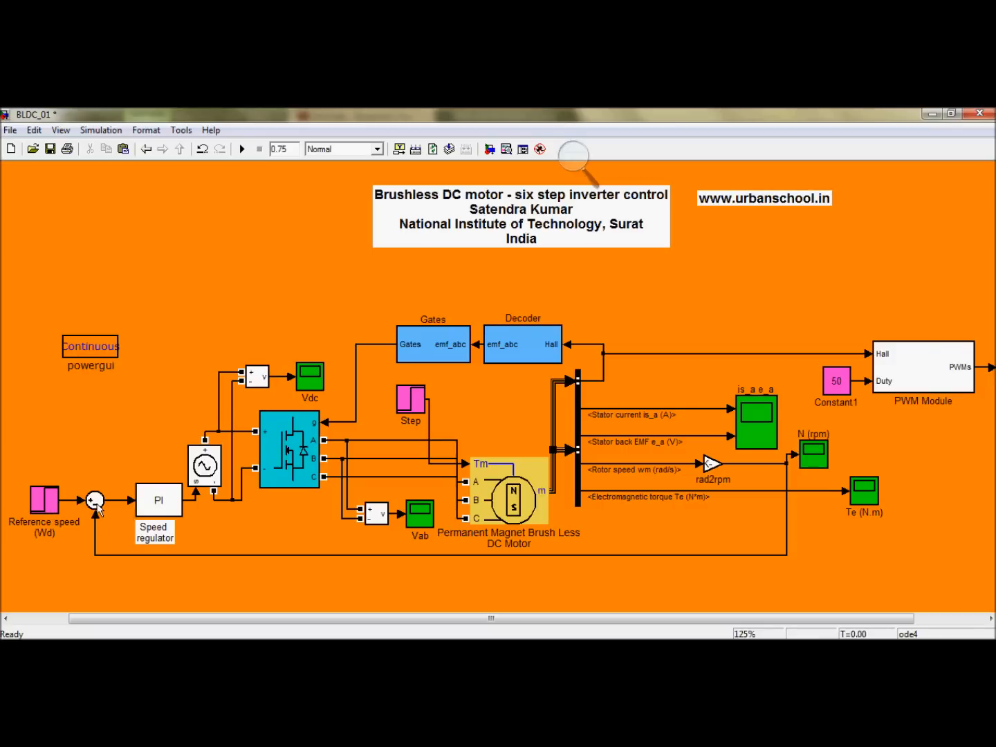
{"action": "left_click", "coordinate": [158, 499]}
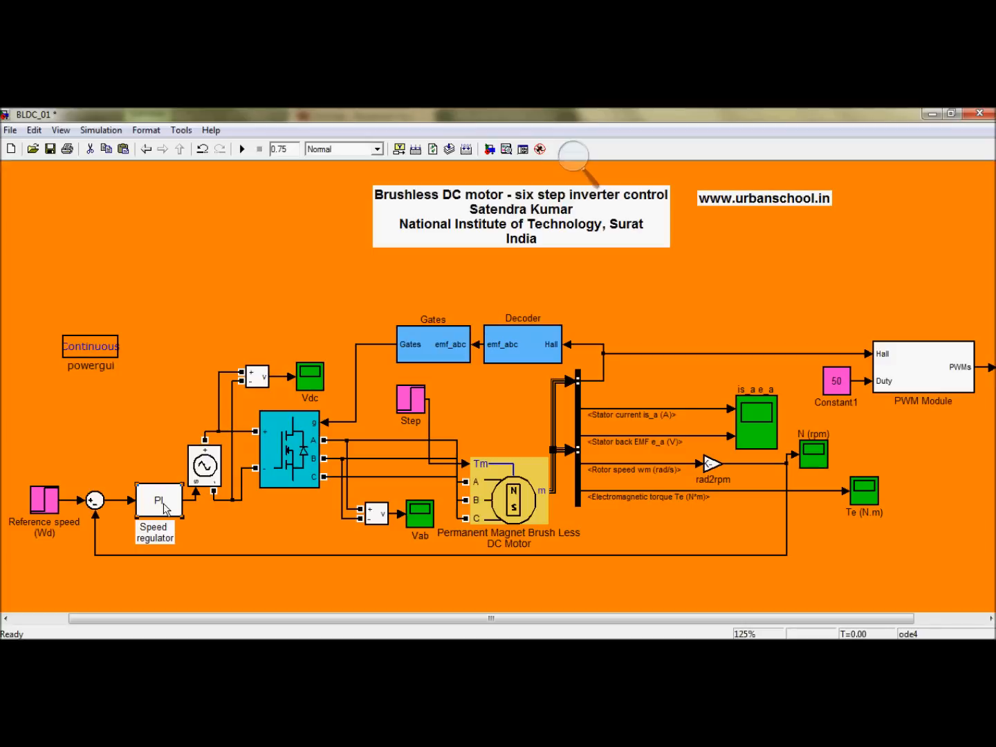
{"action": "double_click", "coordinate": [158, 500]}
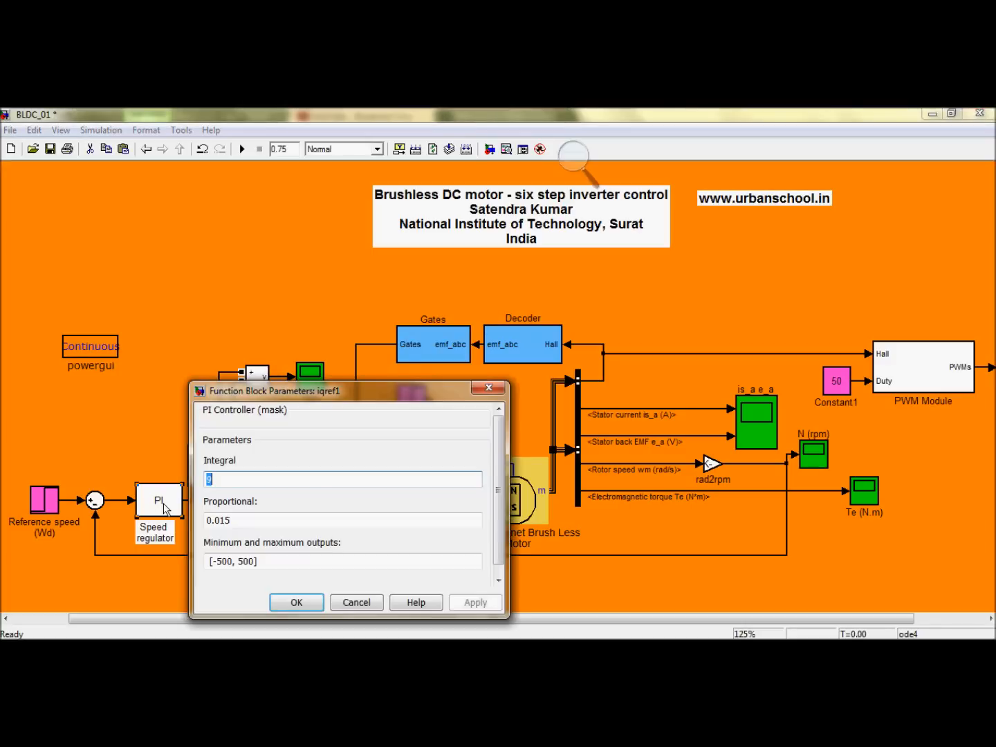
{"action": "mouse_move", "coordinate": [278, 495]}
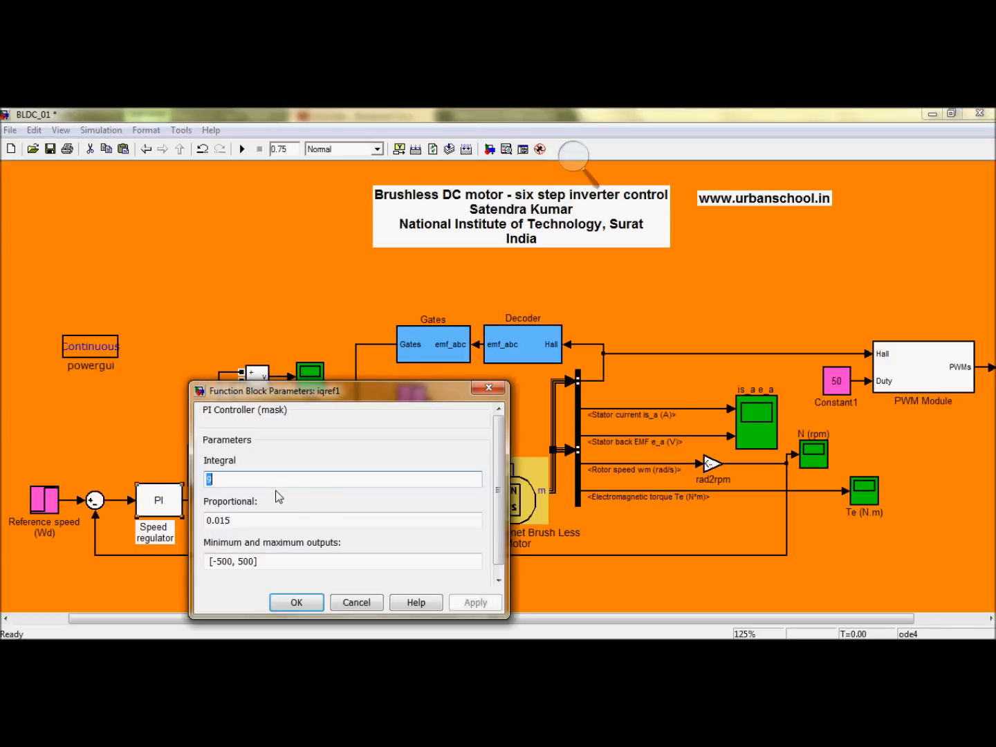
{"action": "type", "text": "11"}
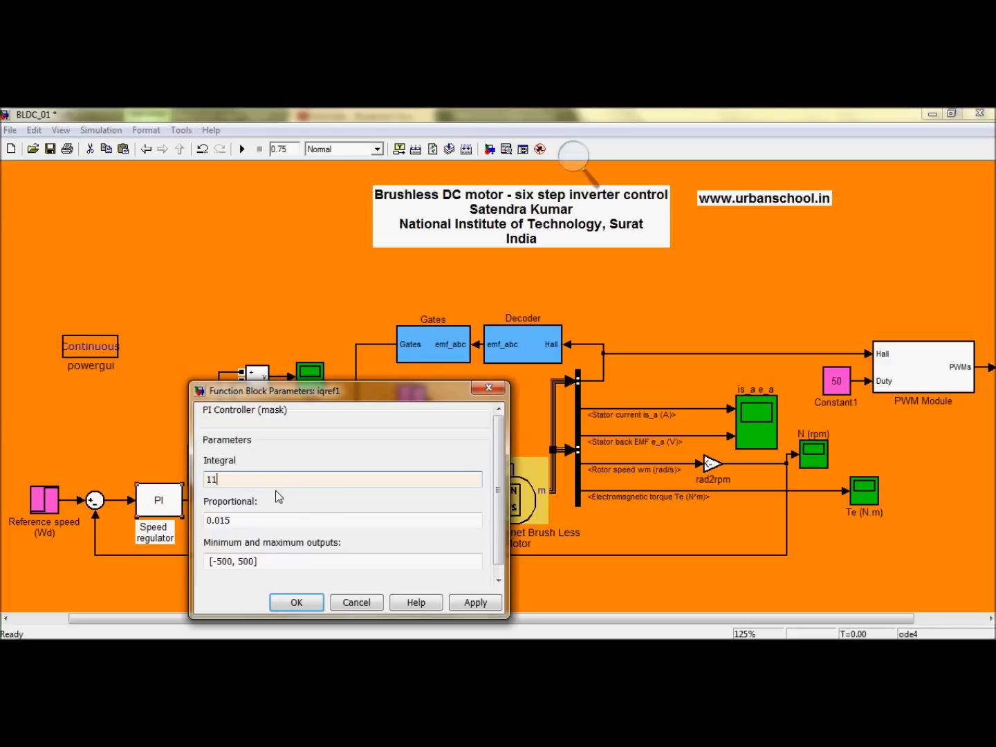
{"action": "left_click", "coordinate": [476, 601]}
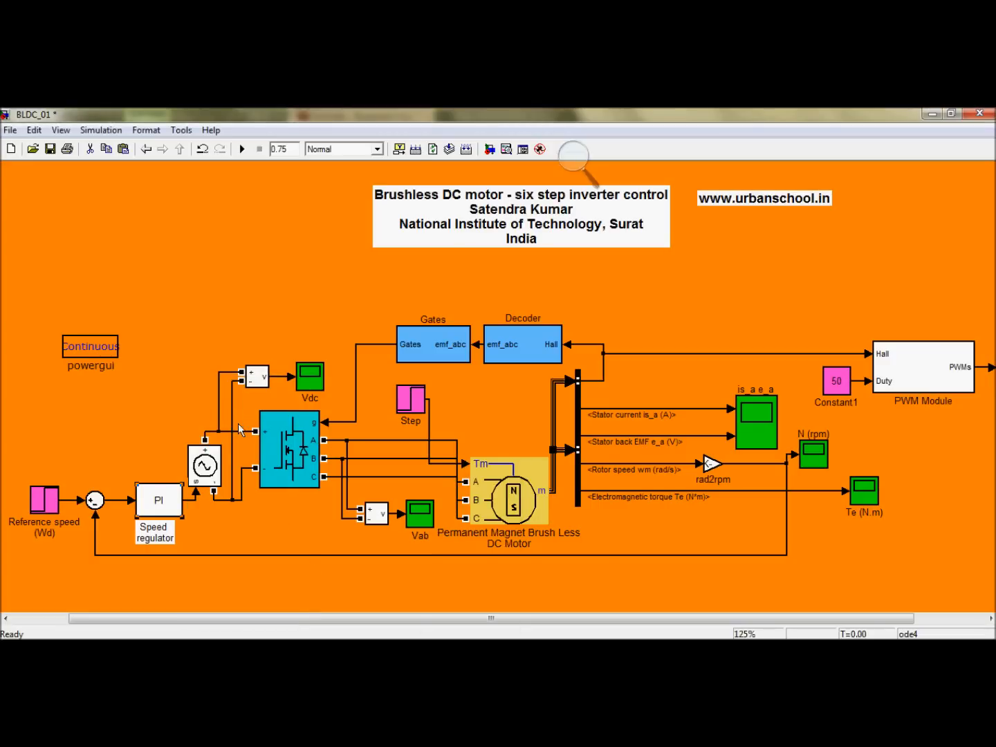
{"action": "double_click", "coordinate": [204, 467]}
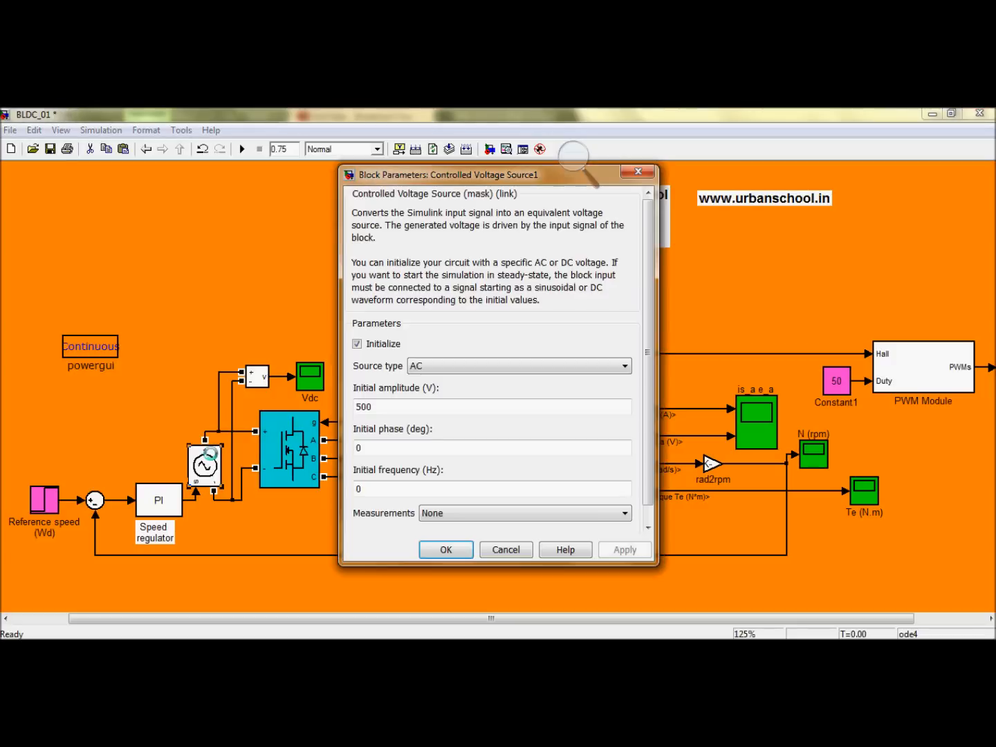
{"action": "mouse_move", "coordinate": [633, 326]}
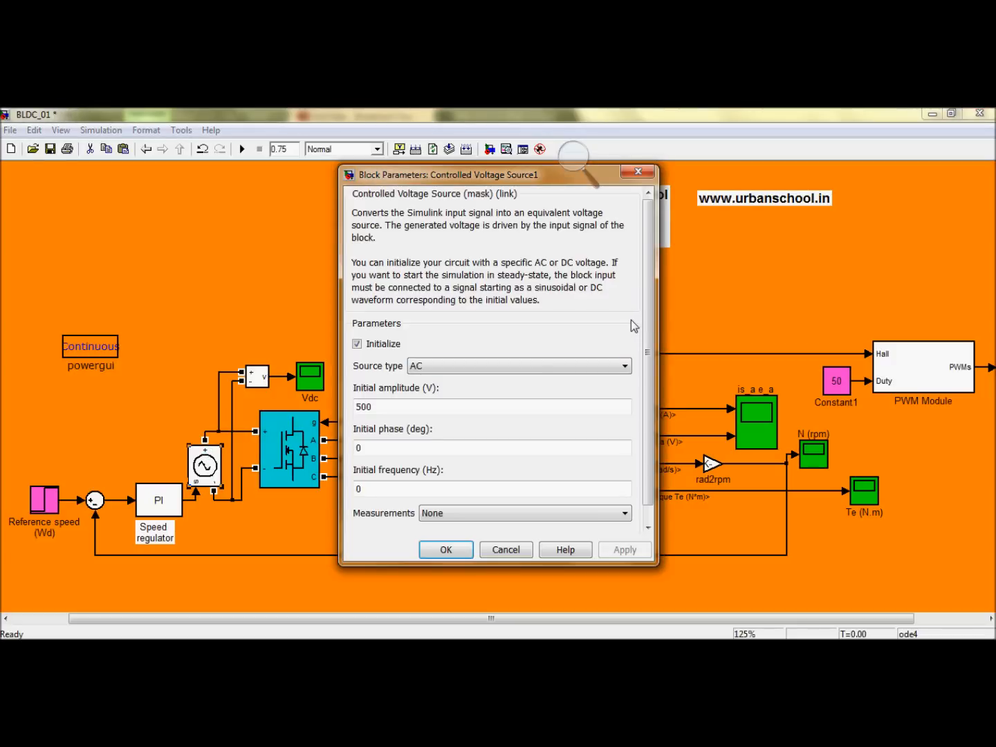
{"action": "left_click", "coordinate": [504, 549]}
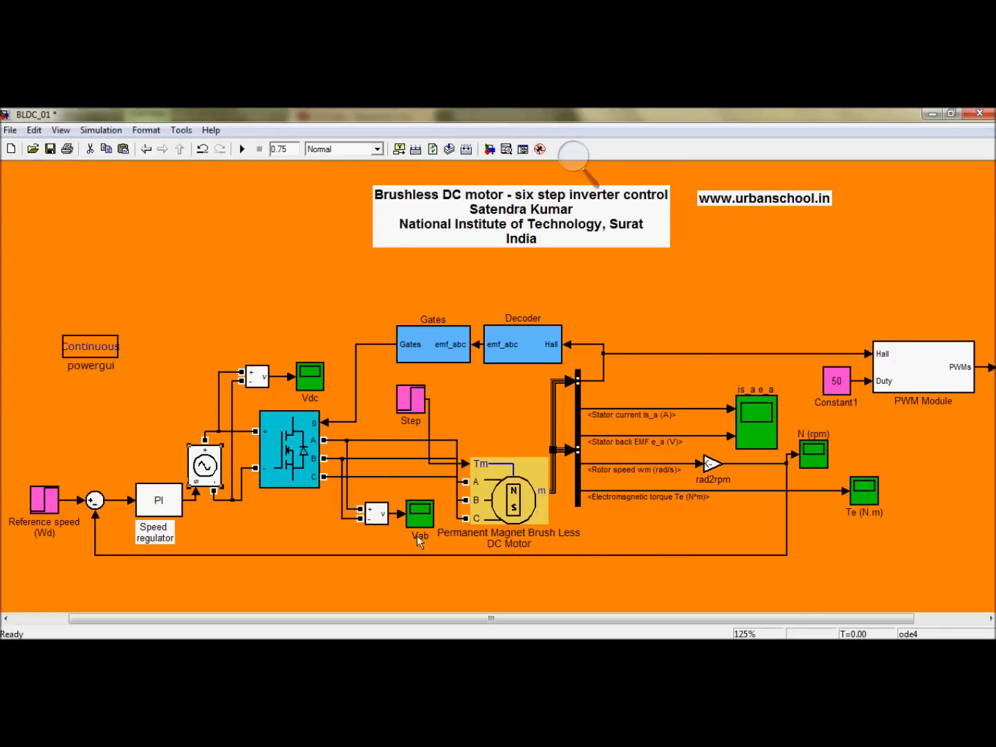
{"action": "double_click", "coordinate": [289, 450]}
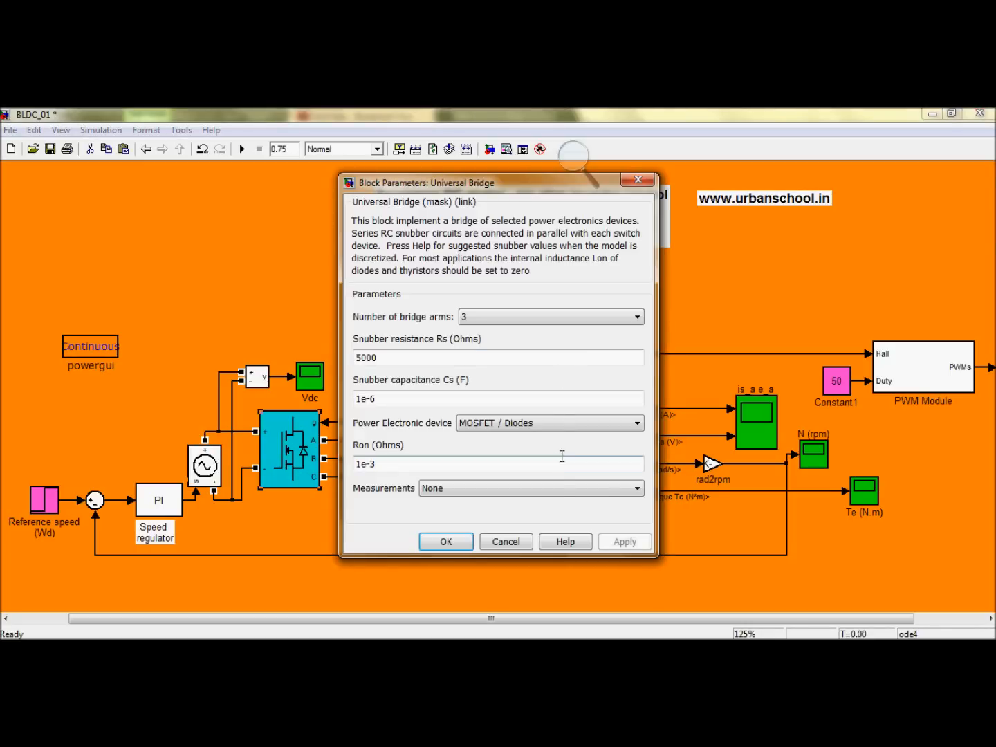
{"action": "mouse_move", "coordinate": [506, 542]}
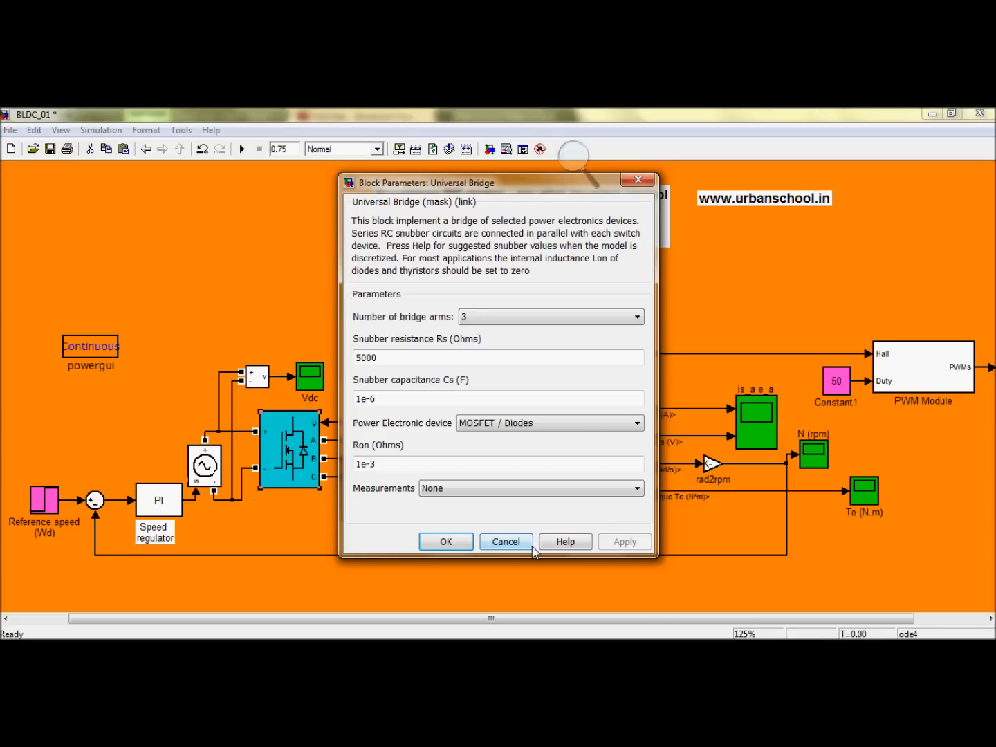
{"action": "left_click", "coordinate": [506, 542]}
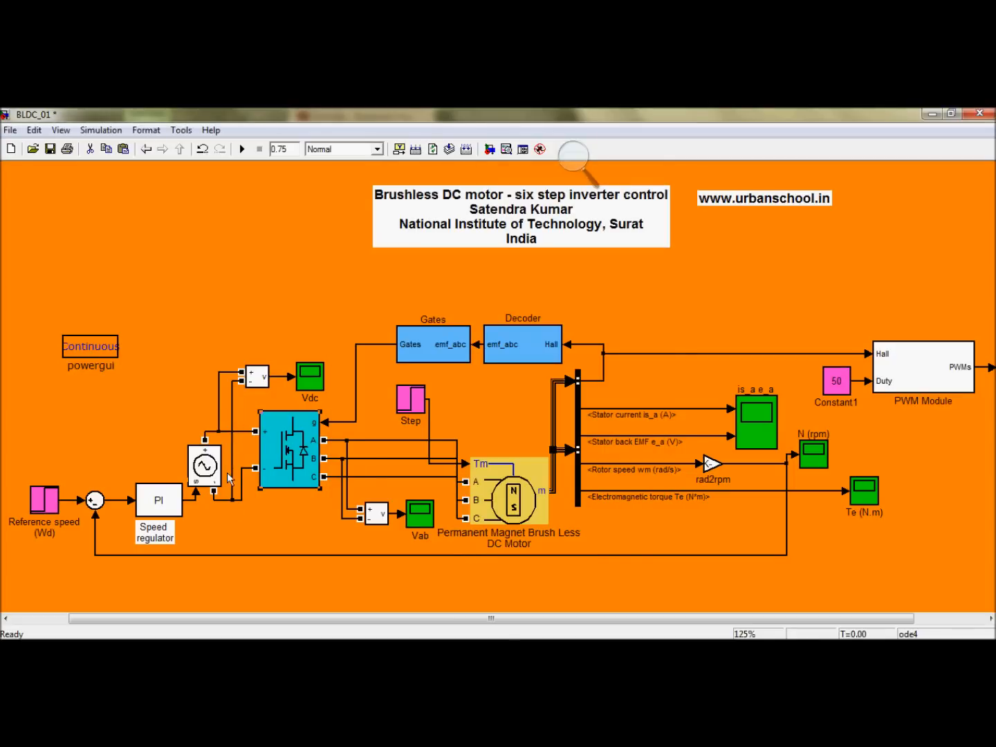
{"action": "mouse_move", "coordinate": [252, 387]}
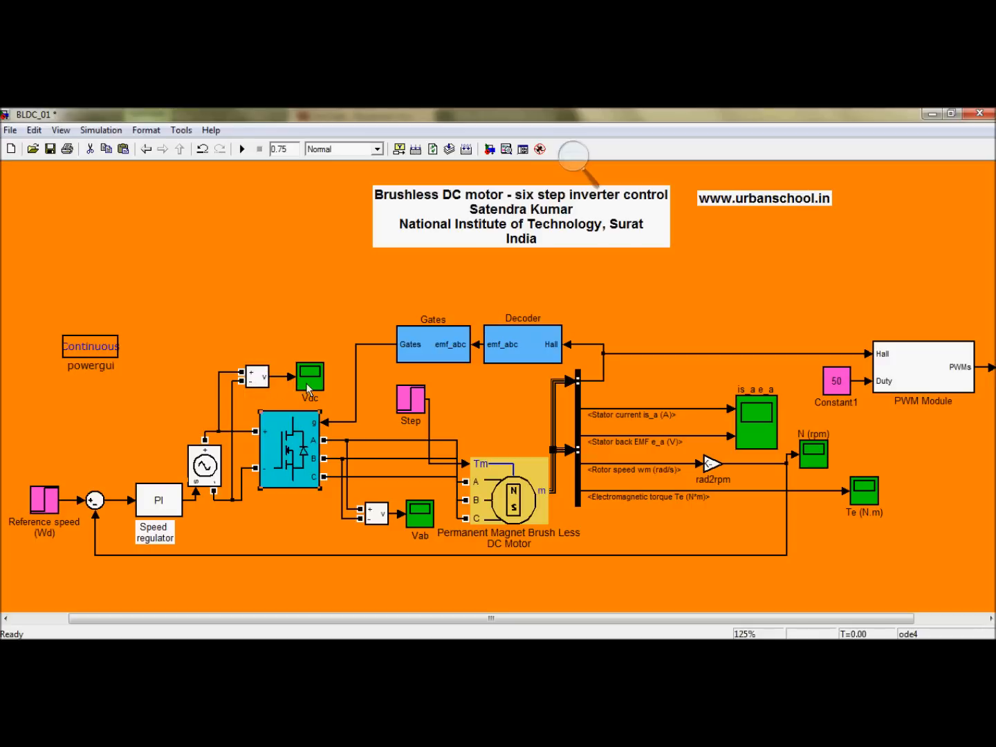
{"action": "mouse_move", "coordinate": [365, 448]}
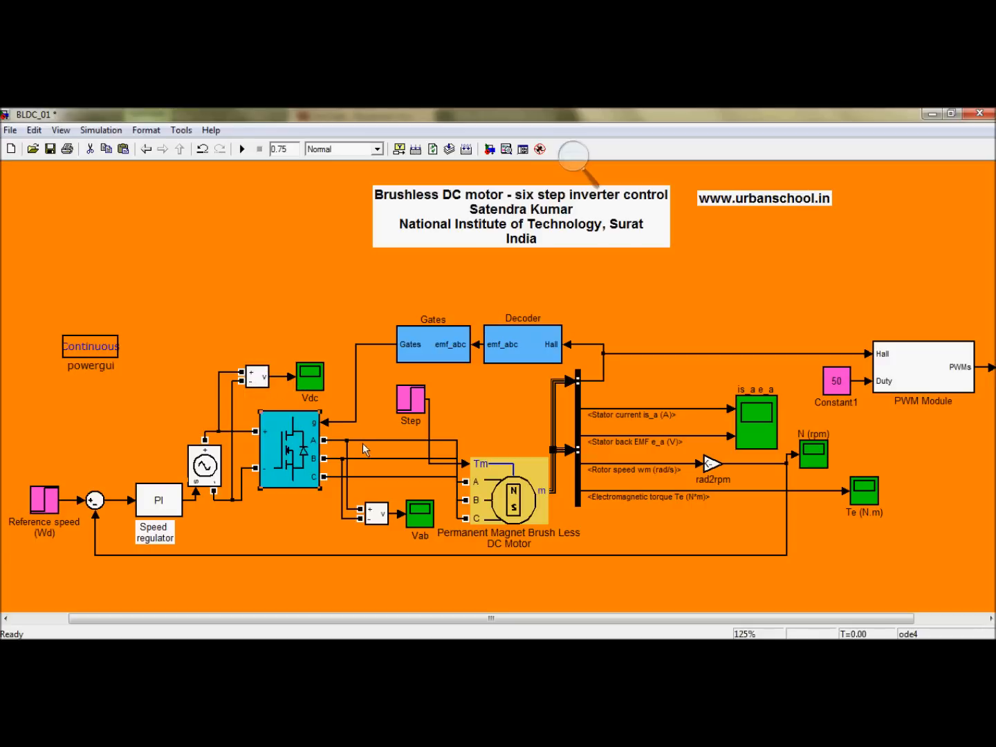
{"action": "mouse_move", "coordinate": [387, 450]}
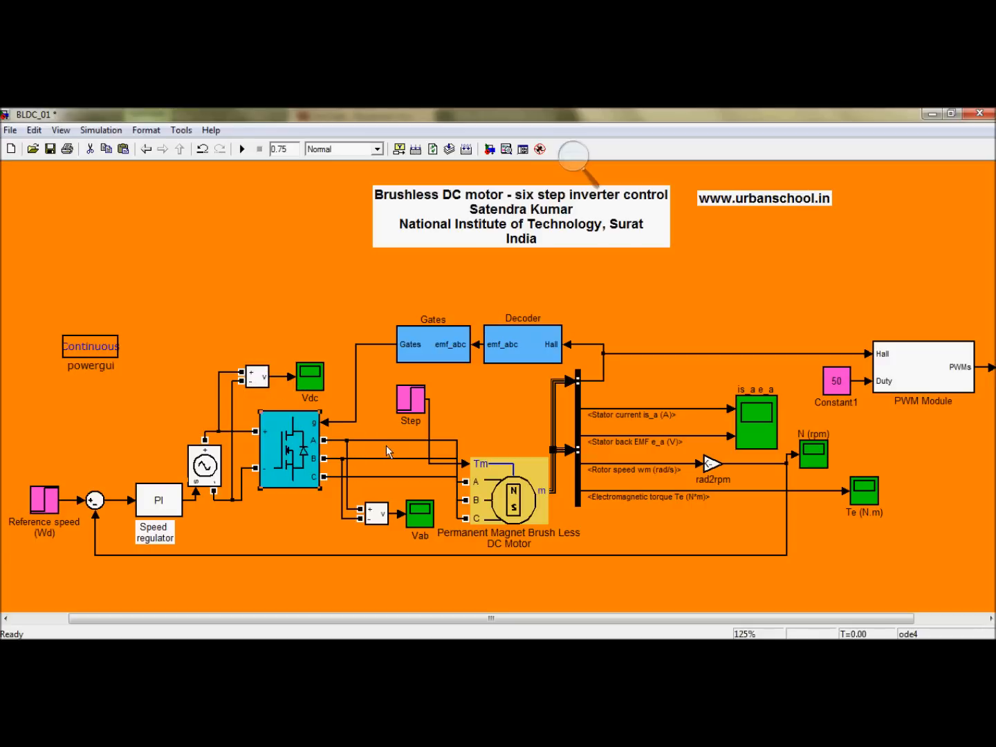
{"action": "mouse_move", "coordinate": [448, 476]}
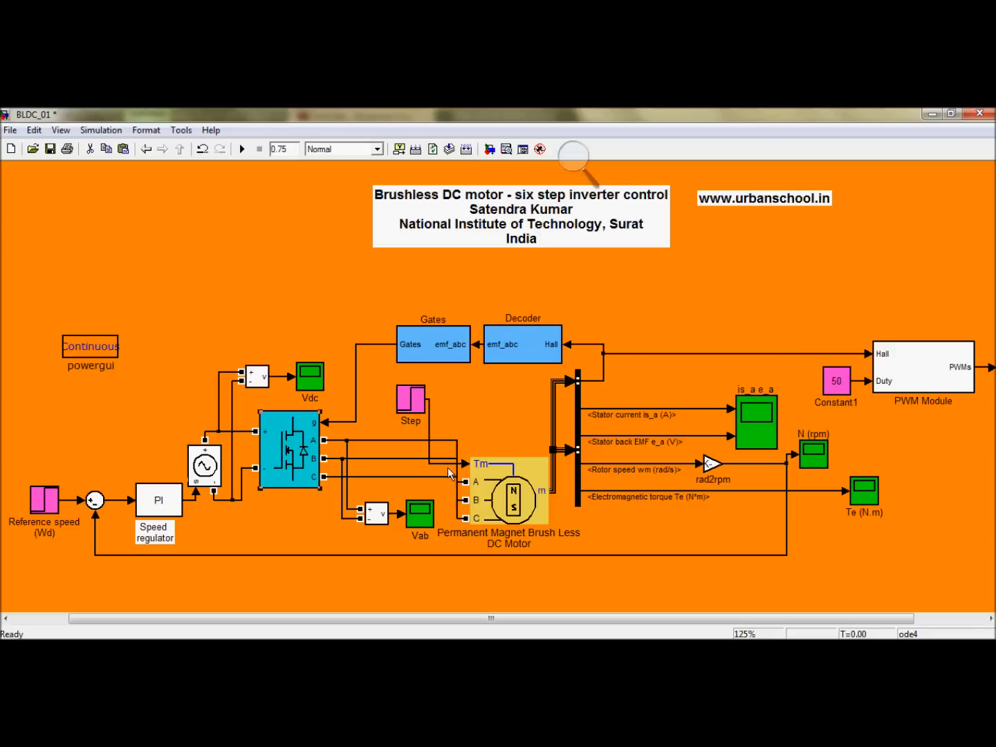
{"action": "mouse_move", "coordinate": [468, 495]}
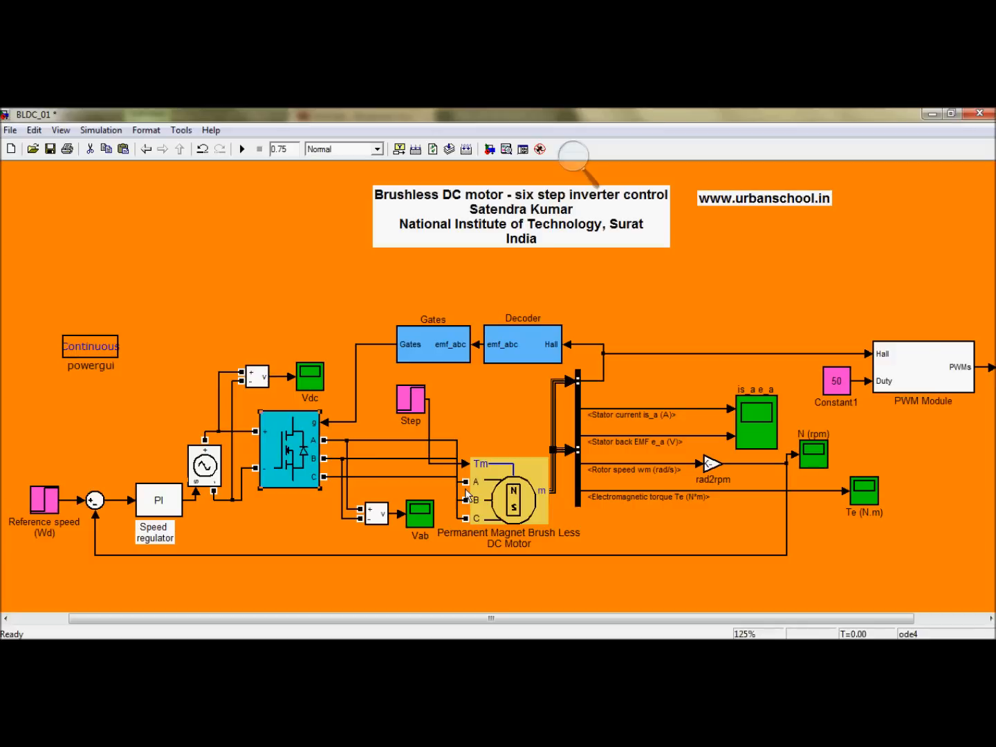
{"action": "mouse_move", "coordinate": [550, 495]}
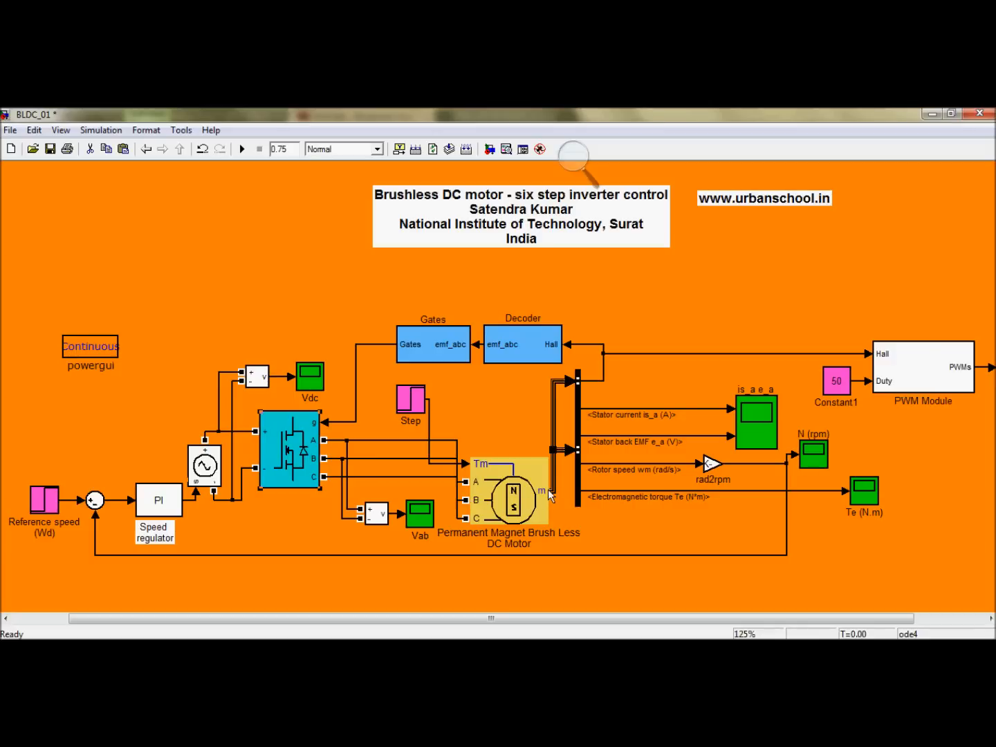
{"action": "mouse_move", "coordinate": [552, 487]}
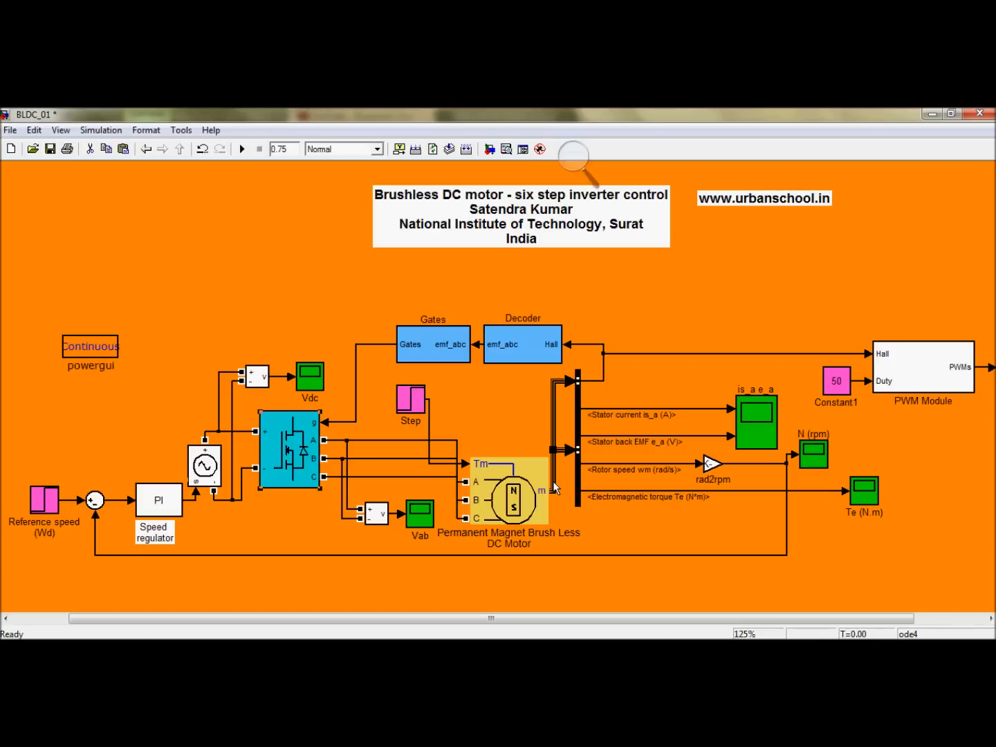
{"action": "mouse_move", "coordinate": [689, 476]}
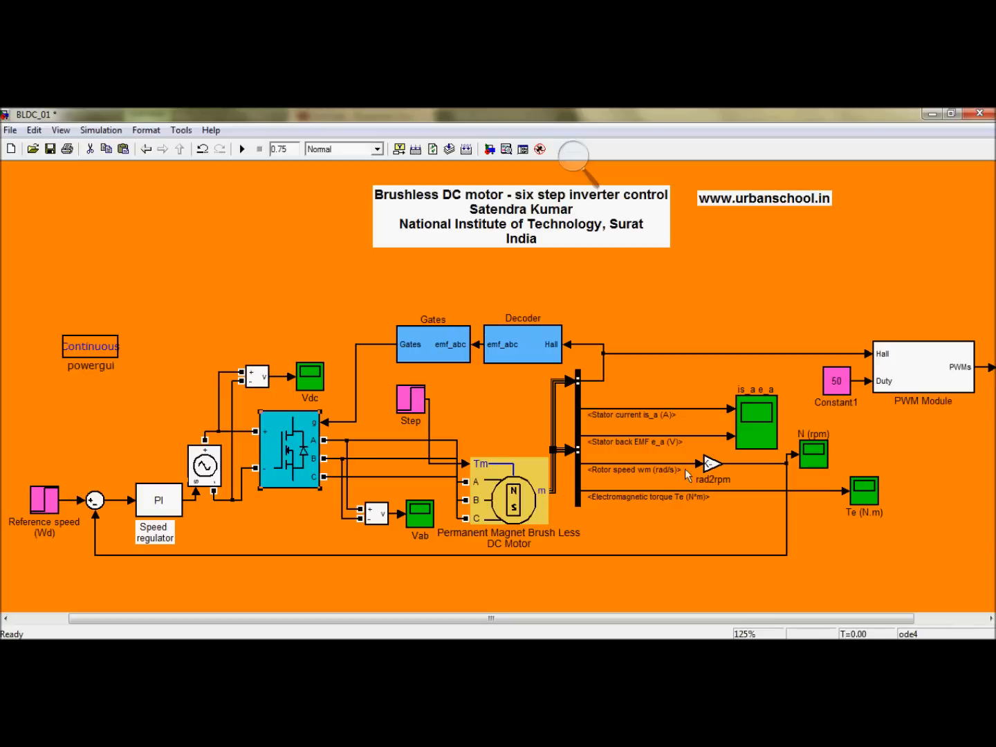
{"action": "mouse_move", "coordinate": [772, 550]}
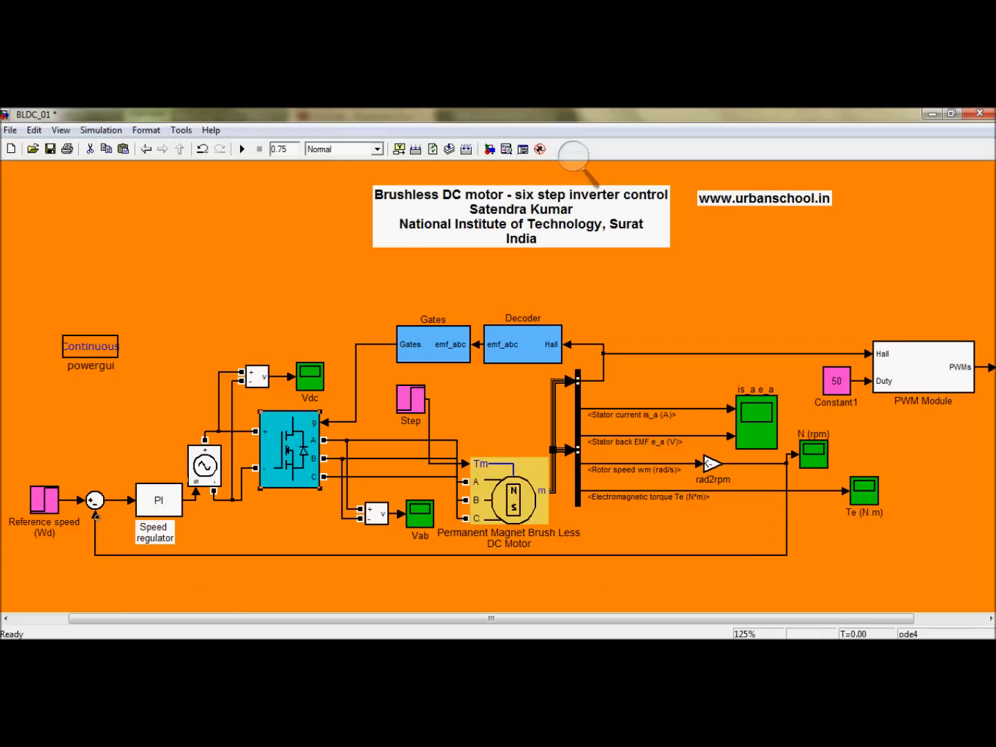
{"action": "mouse_move", "coordinate": [100, 519]}
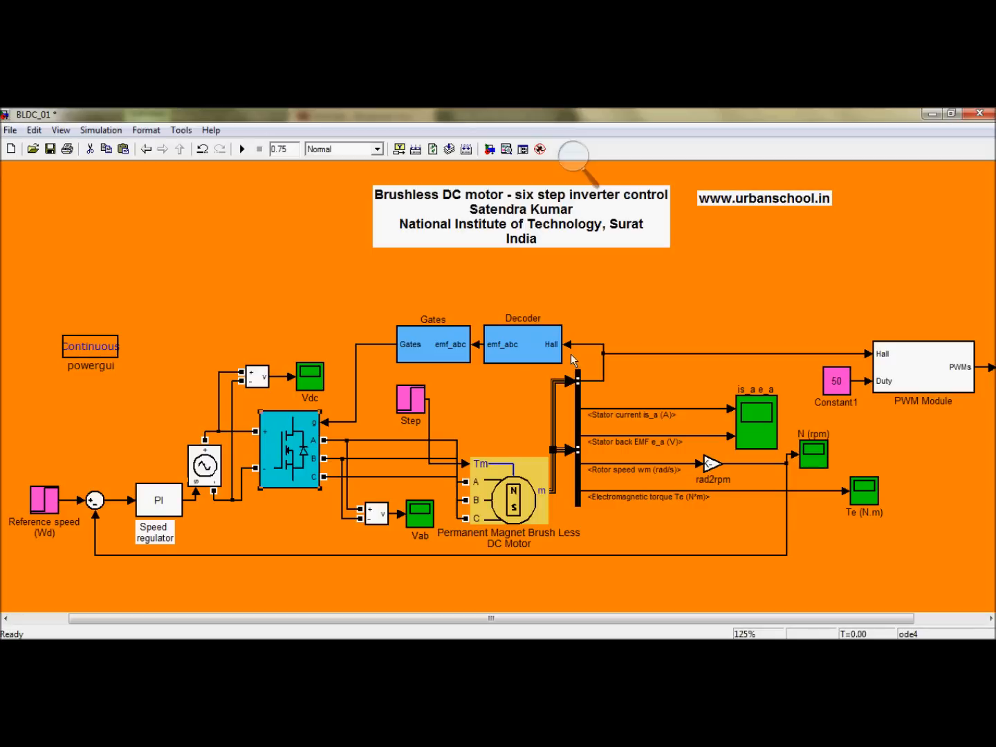
{"action": "double_click", "coordinate": [523, 343]}
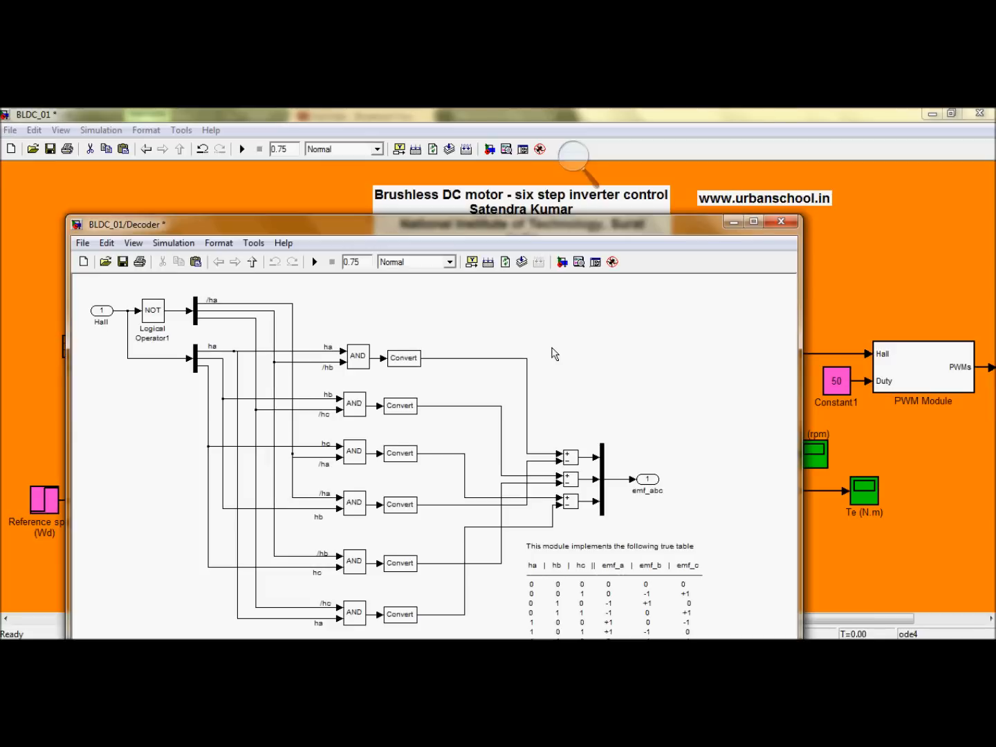
{"action": "mouse_move", "coordinate": [495, 409]}
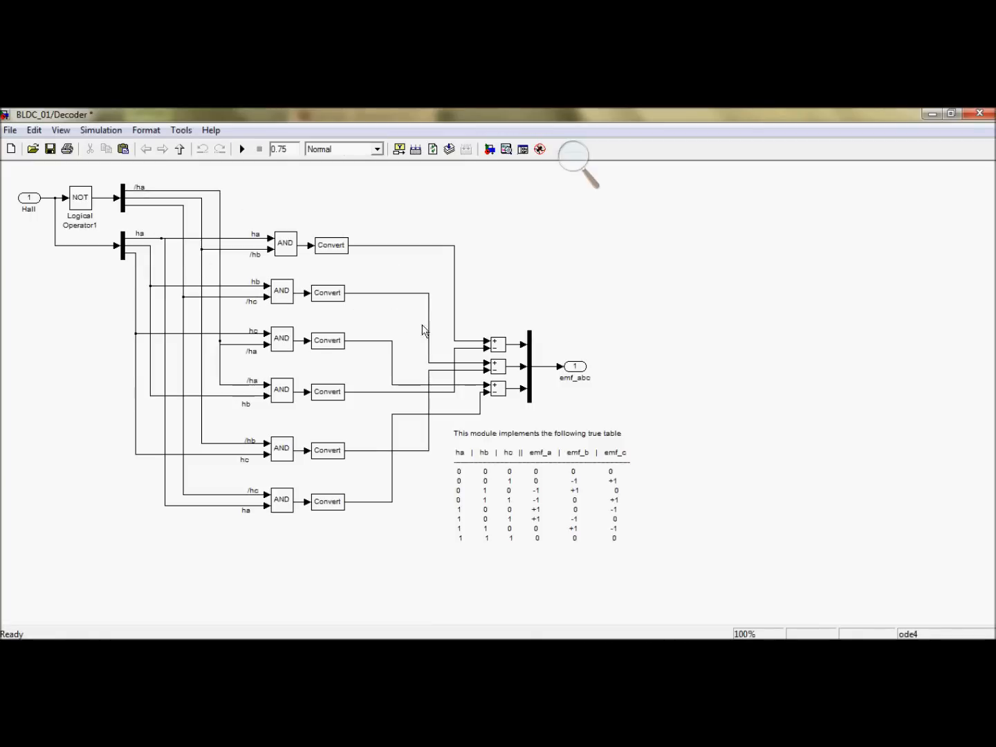
{"action": "mouse_move", "coordinate": [428, 334]}
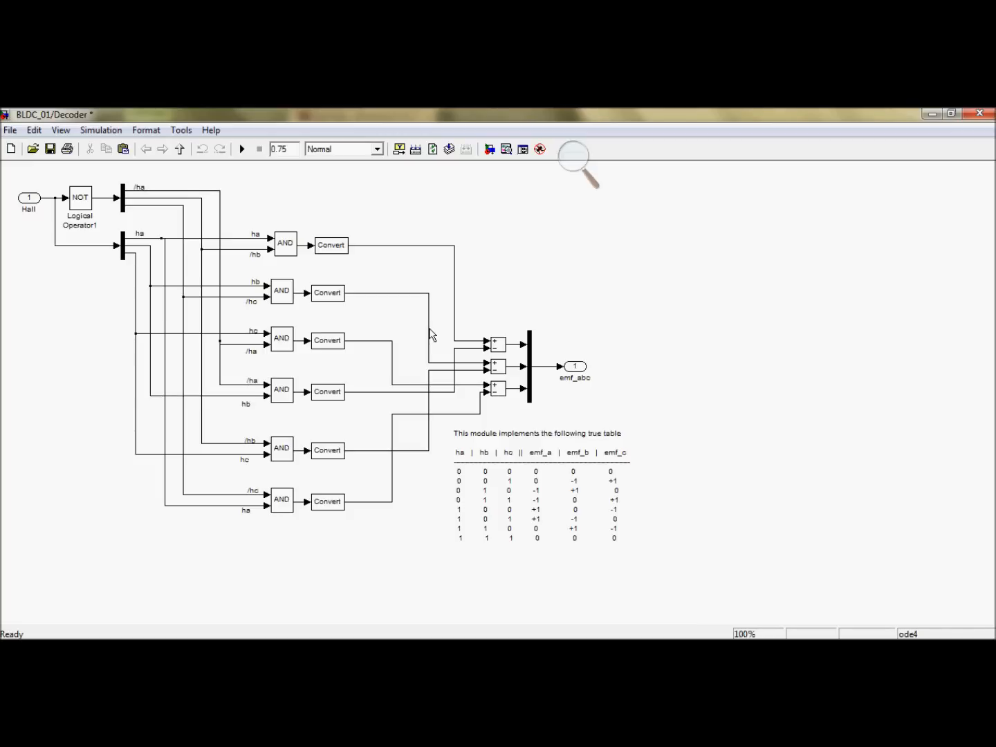
{"action": "mouse_move", "coordinate": [974, 160]}
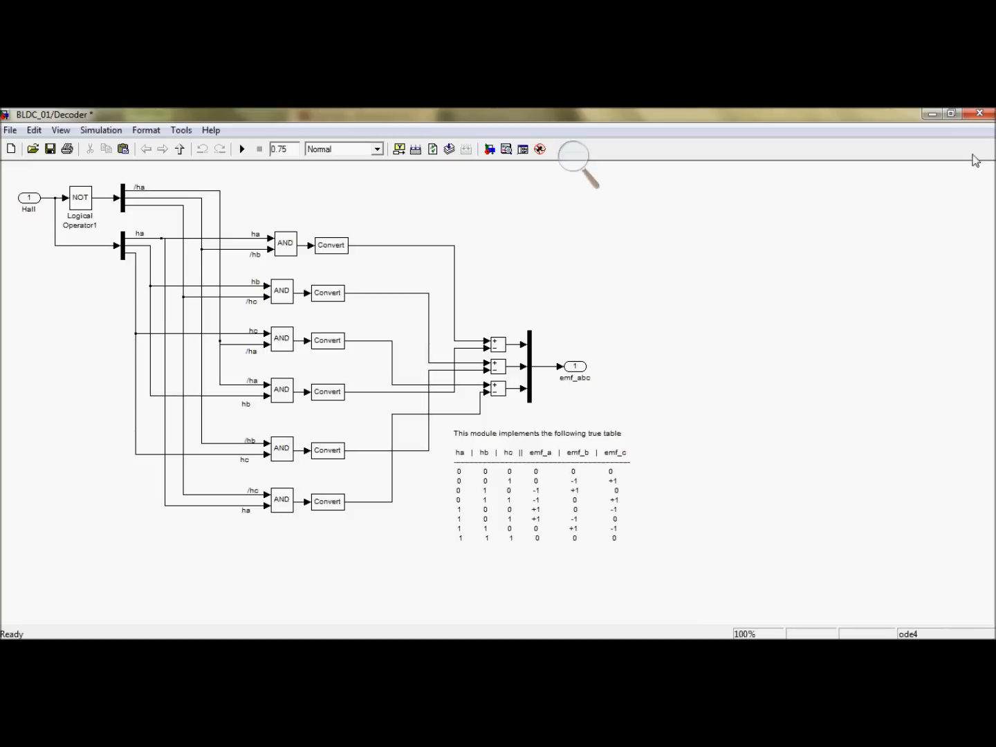
{"action": "mouse_move", "coordinate": [805, 124]}
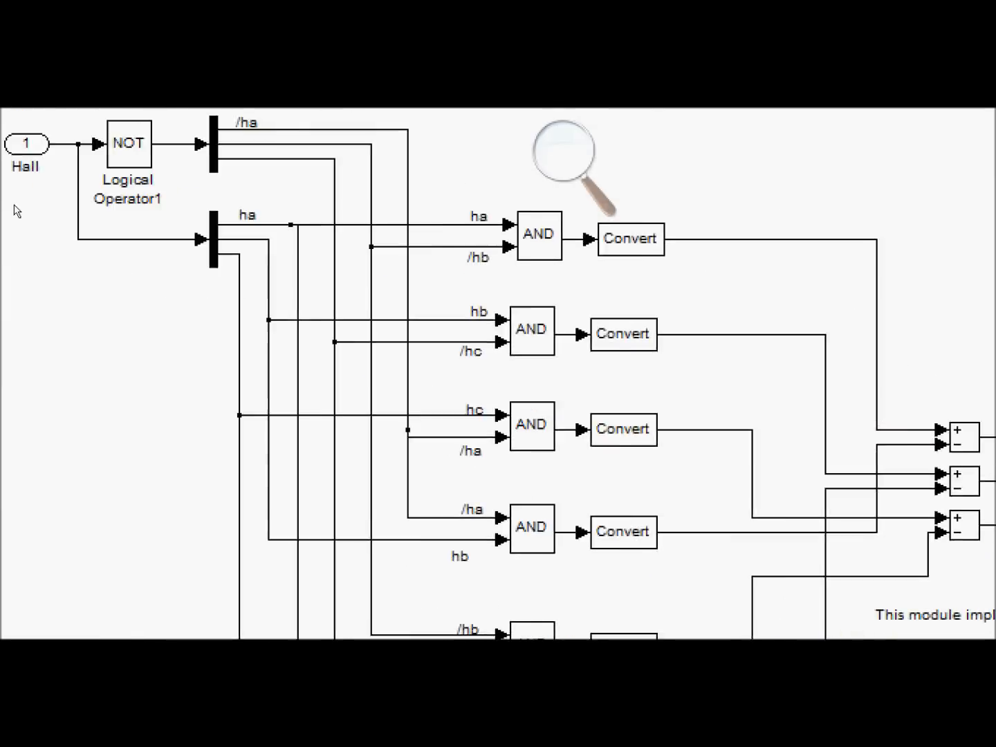
{"action": "double_click", "coordinate": [26, 143]}
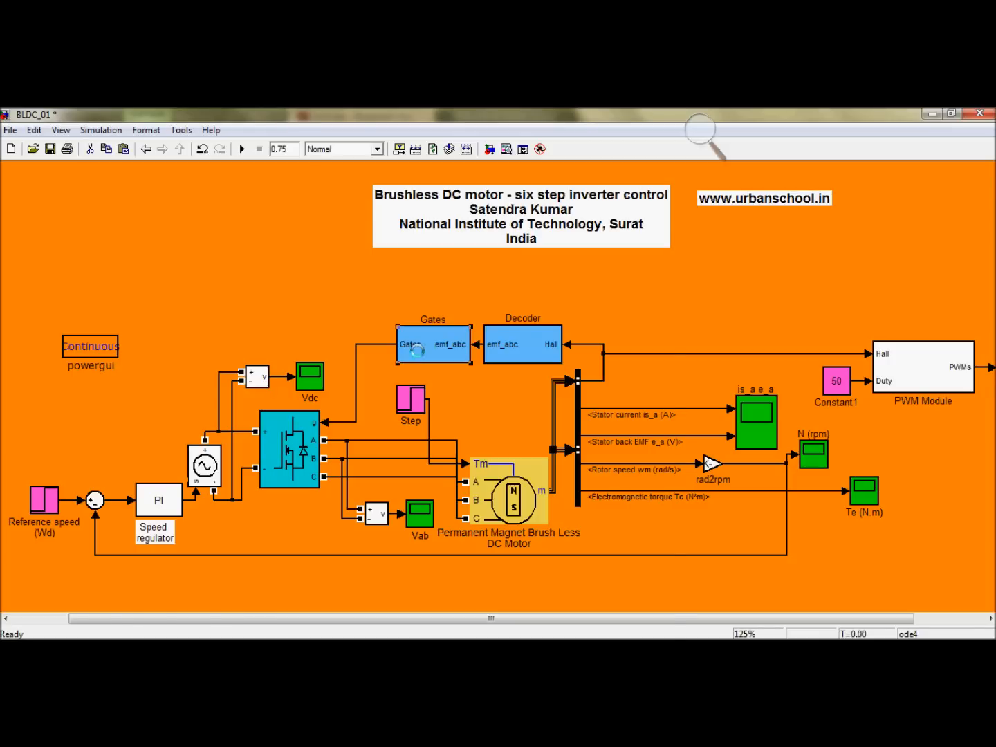
Inspect the Gates subsystem's comparators and truth table, then start the BLDC simulation
{"action": "double_click", "coordinate": [432, 345]}
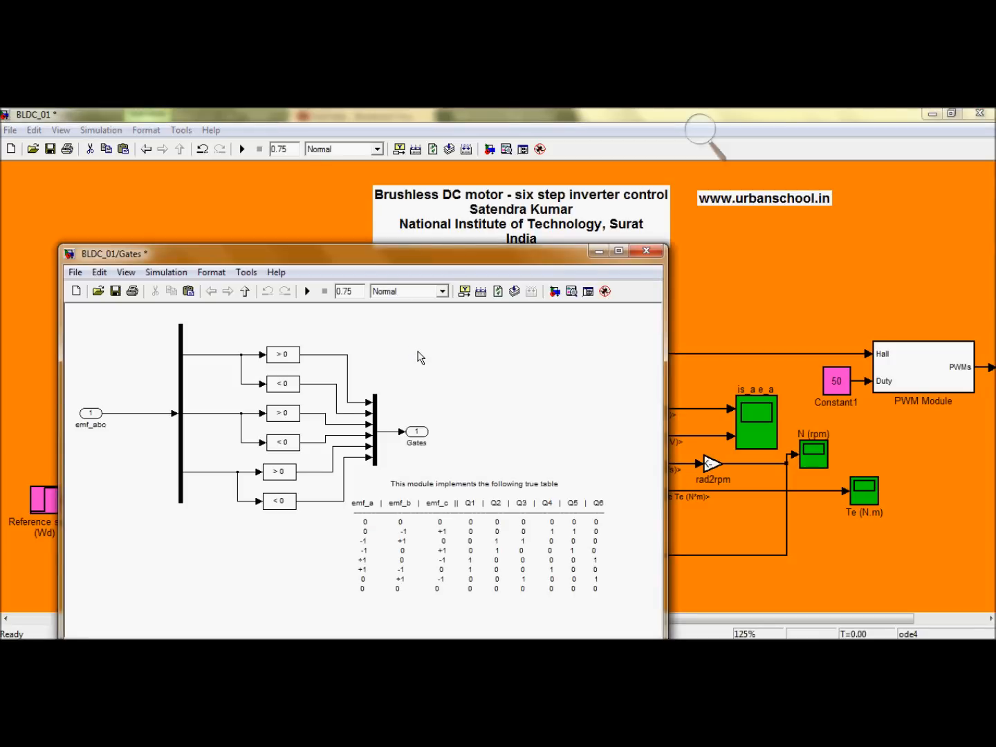
{"action": "mouse_move", "coordinate": [332, 484]}
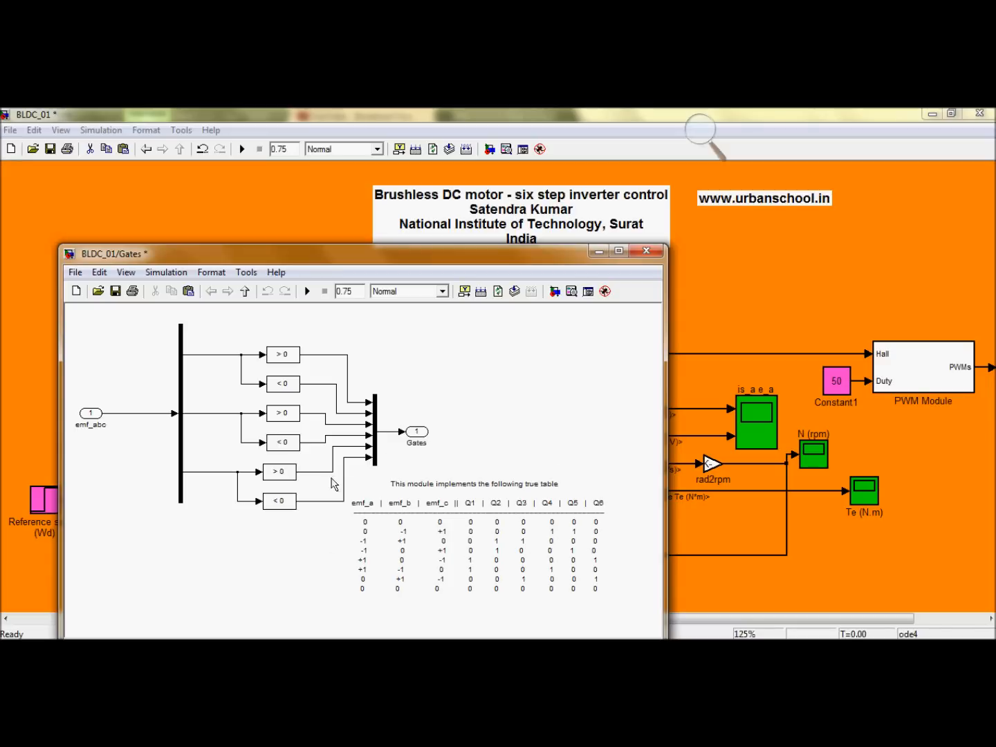
{"action": "mouse_move", "coordinate": [593, 515]}
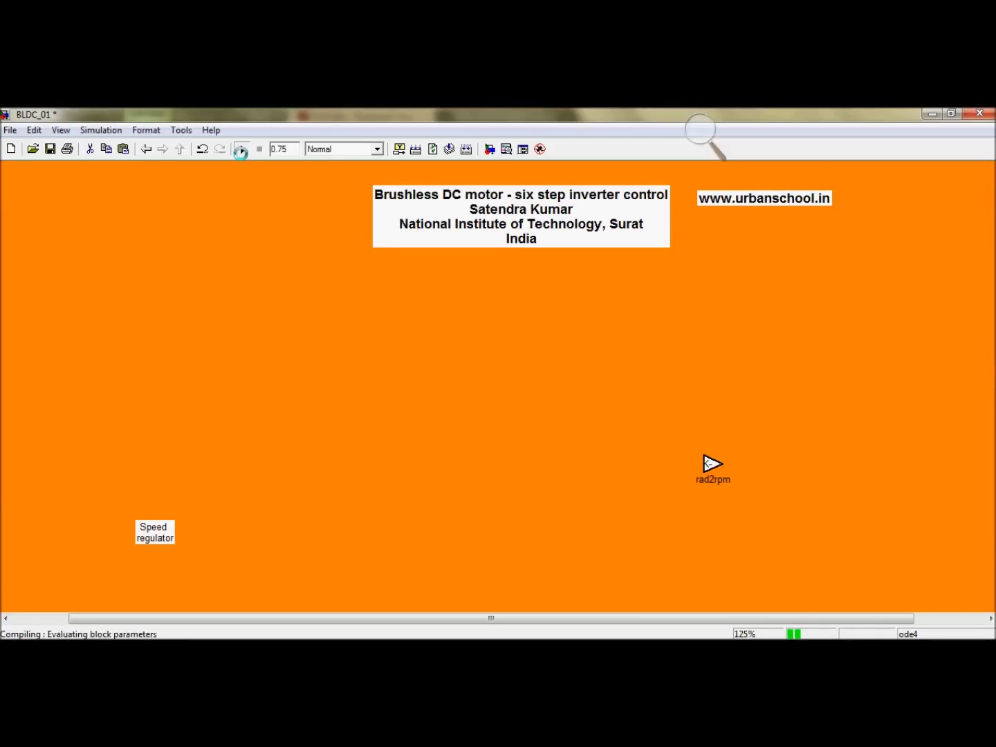
{"action": "left_click", "coordinate": [240, 149]}
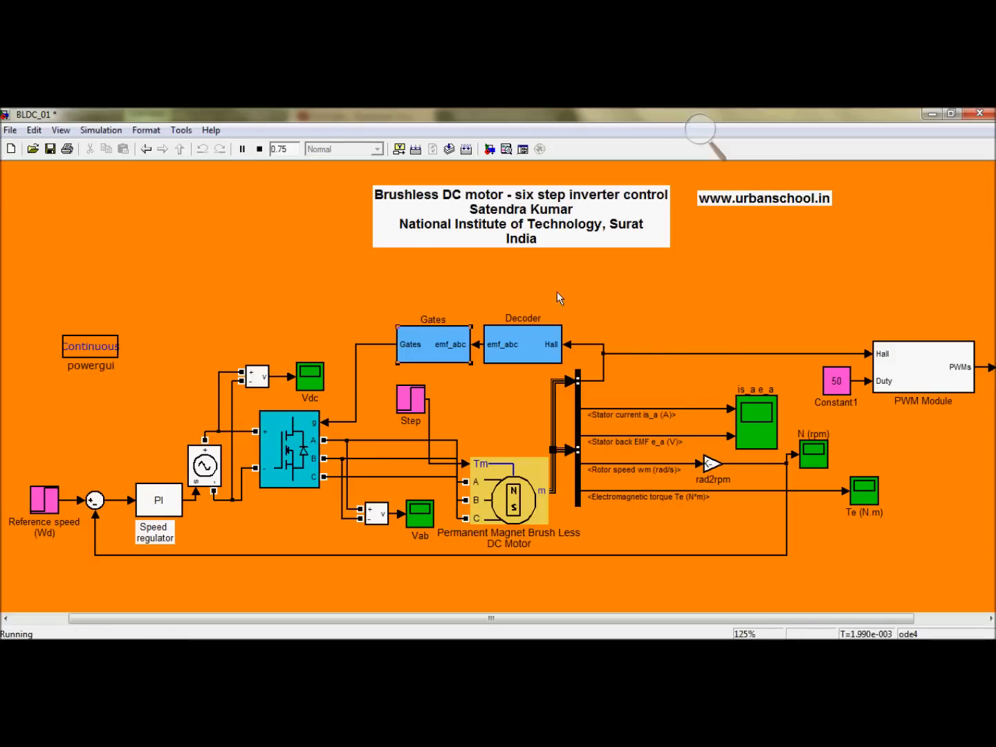
{"action": "mouse_move", "coordinate": [786, 421]}
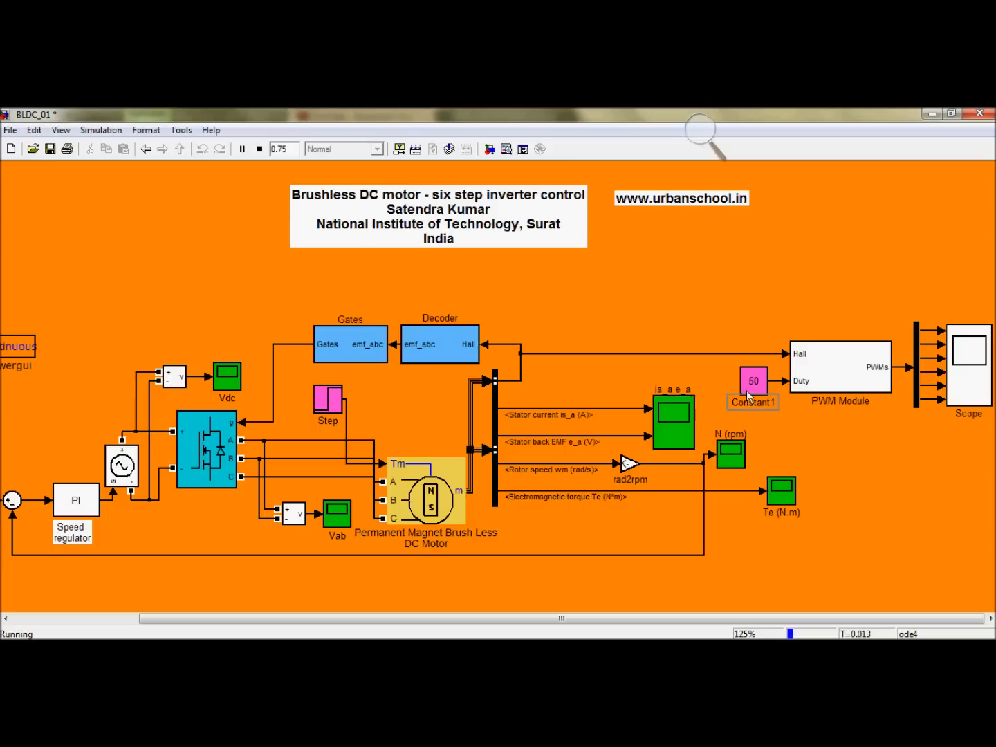
{"action": "mouse_move", "coordinate": [802, 588]}
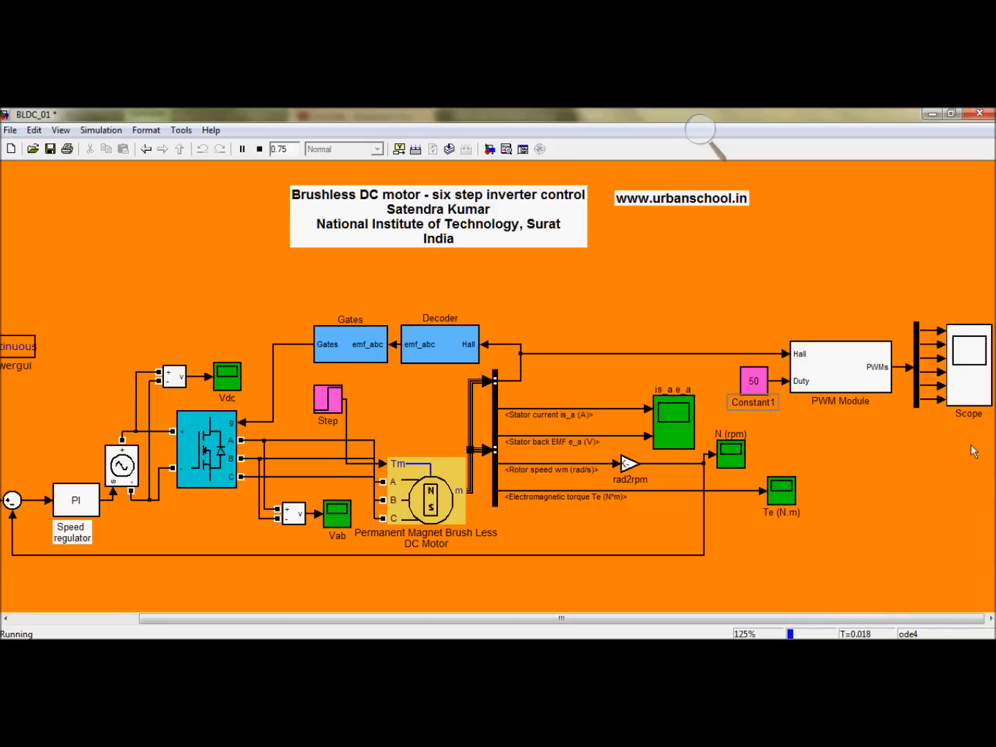
View the six PWM gate pulse traces in the Scope, close it and stop the simulation
{"action": "double_click", "coordinate": [968, 349]}
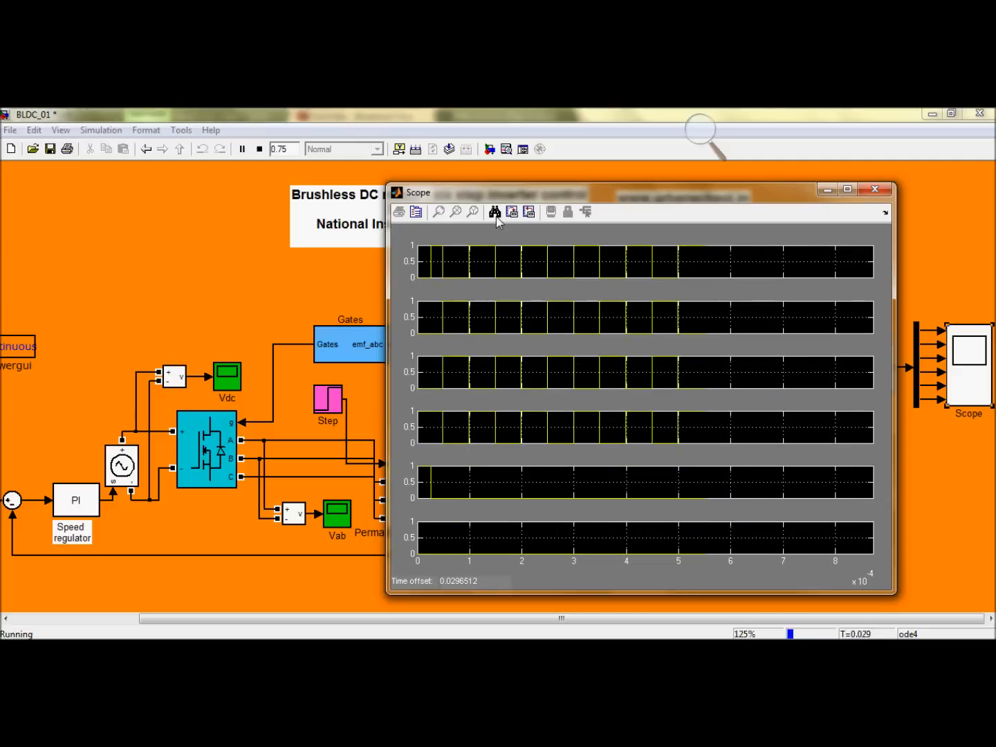
{"action": "left_click", "coordinate": [874, 188]}
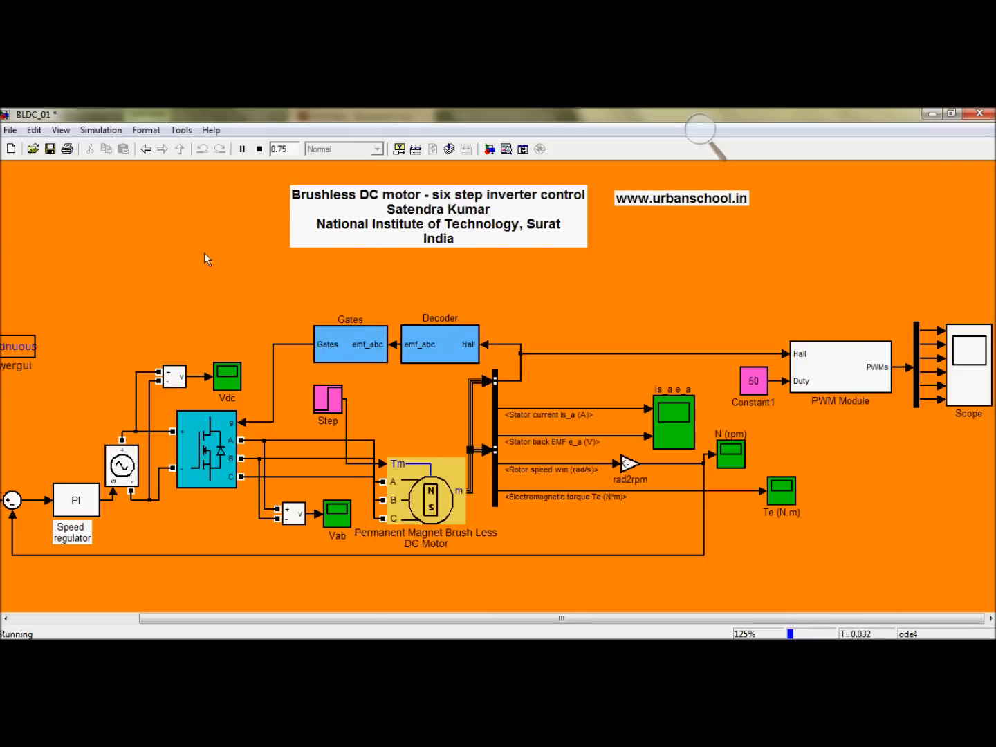
{"action": "left_click", "coordinate": [259, 150]}
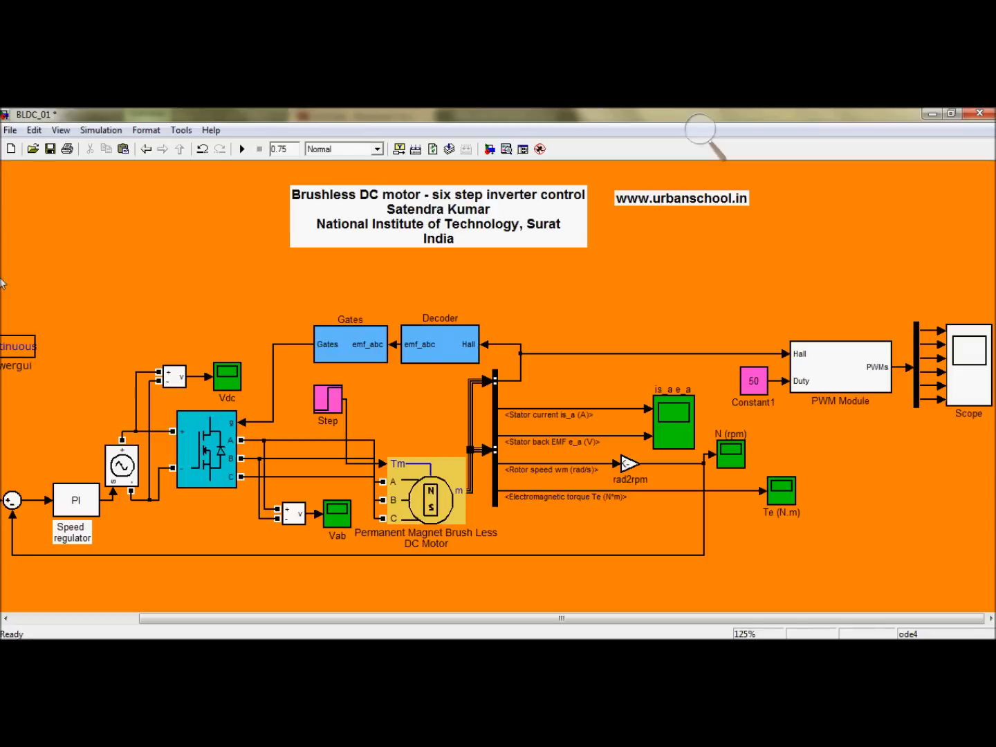
{"action": "scroll", "scroll_direction": "left", "scroll_amount": 3}
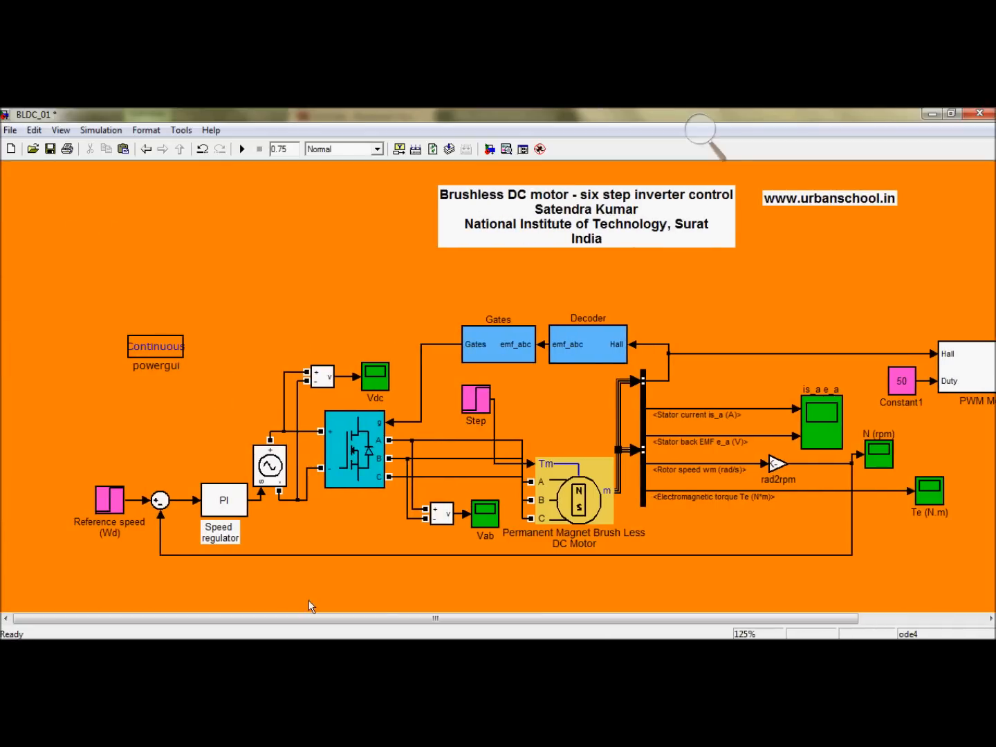